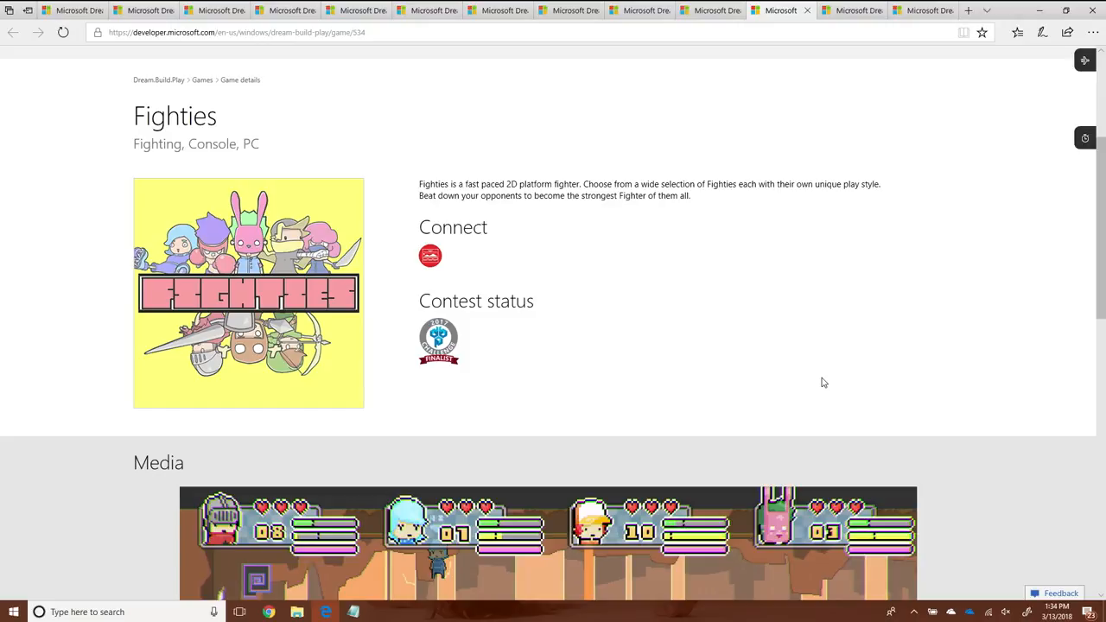
Scroll through the King's Guard TD description down to the Media carousel and back to the top.
{"action": "scroll", "scroll_direction": "down", "scroll_amount": 3}
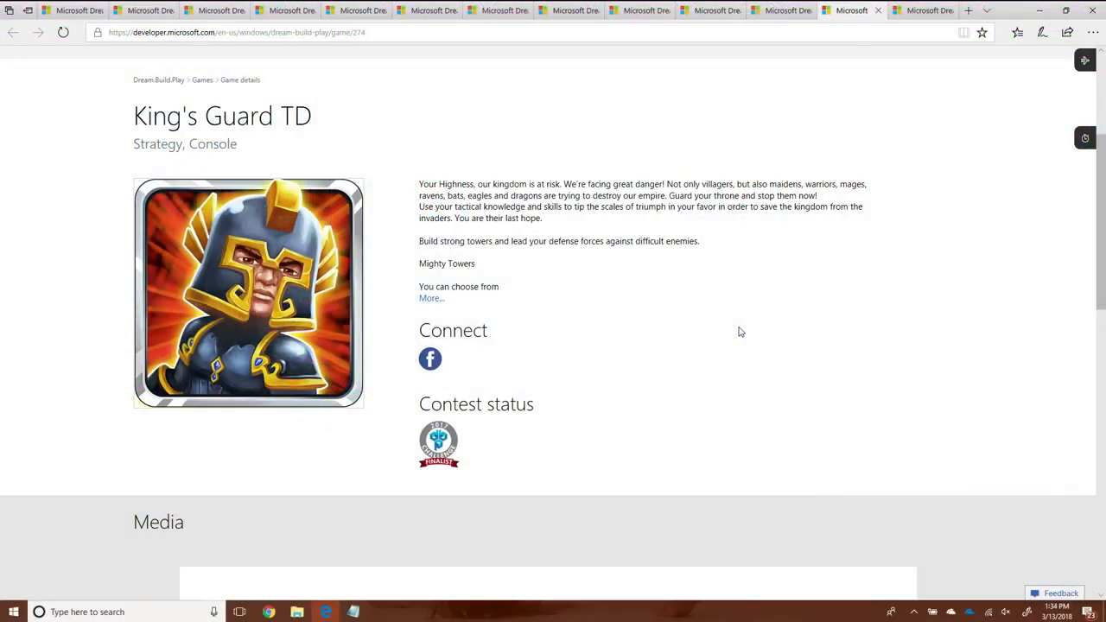
{"action": "scroll", "scroll_direction": "down", "scroll_amount": 3}
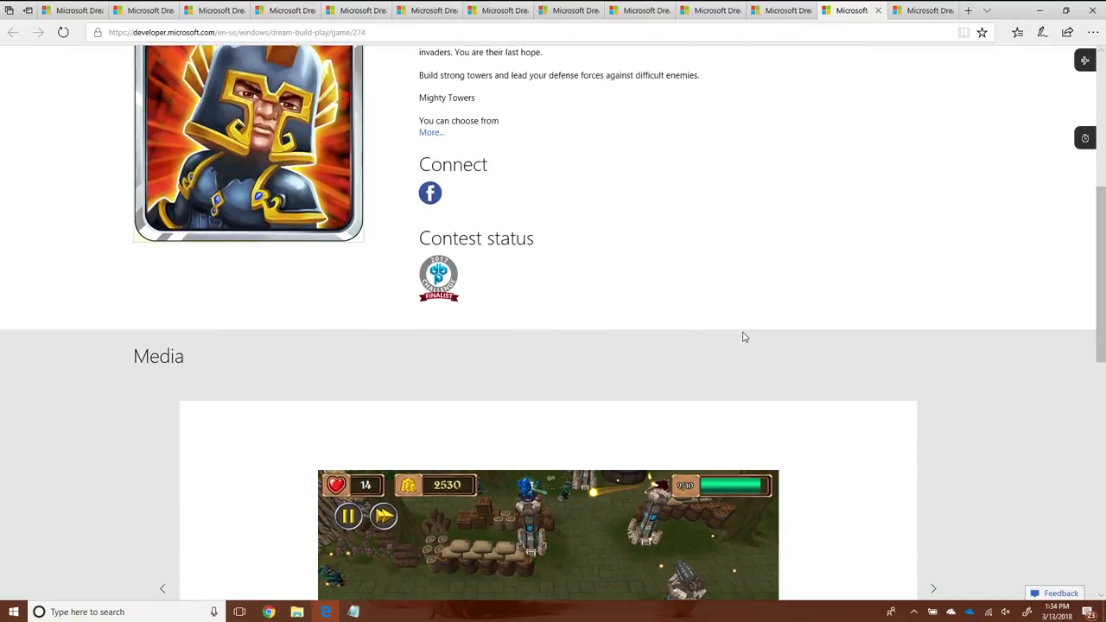
{"action": "scroll", "scroll_direction": "down", "scroll_amount": 3}
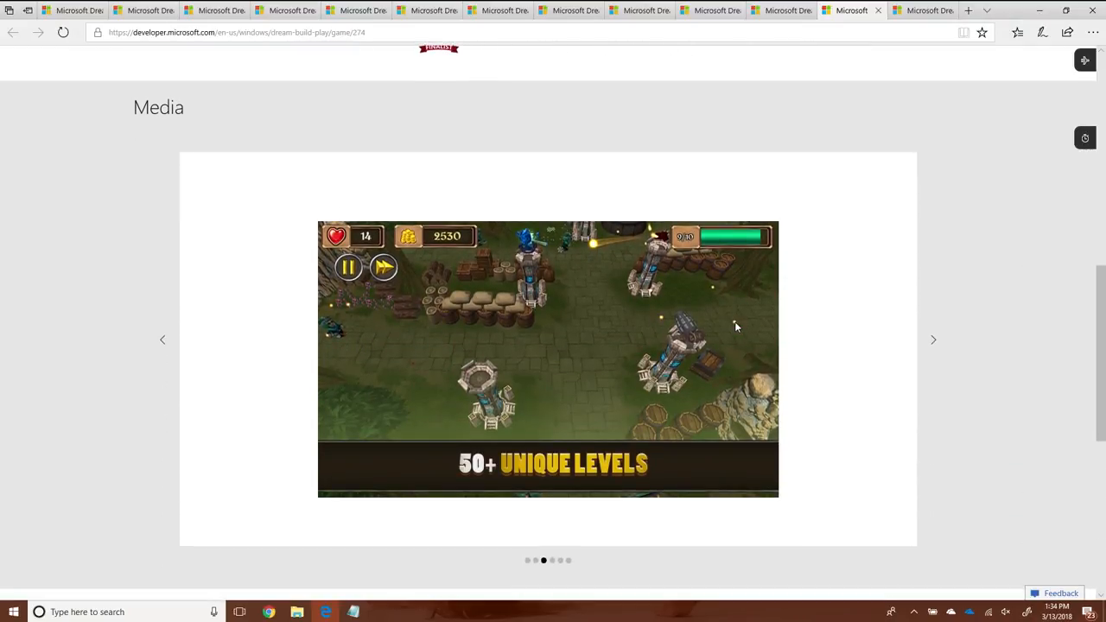
{"action": "mouse_move", "coordinate": [926, 384]}
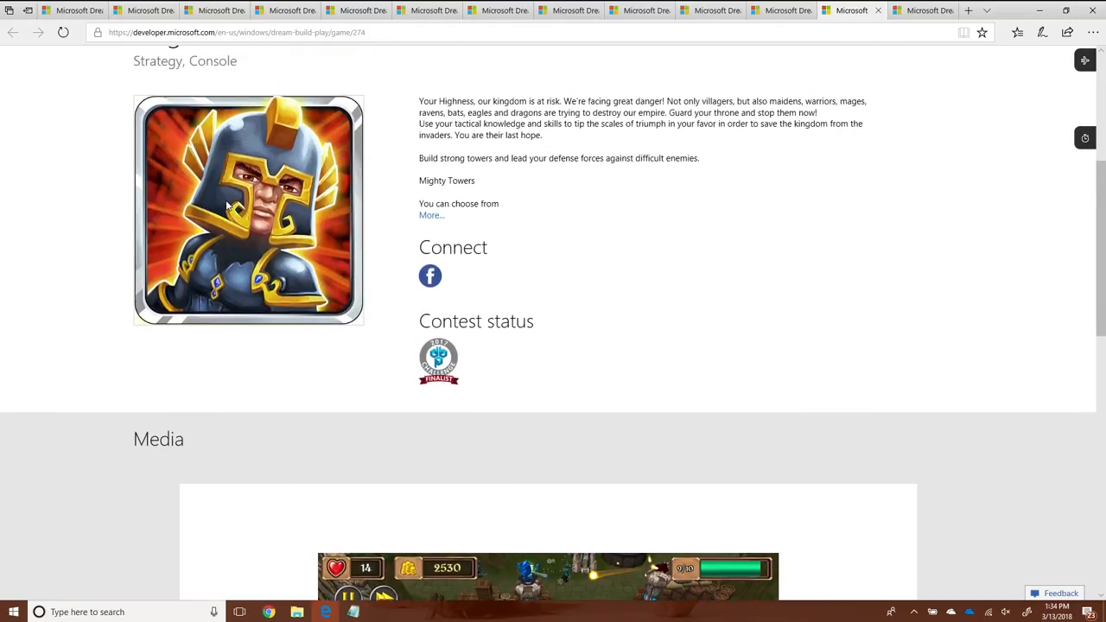
{"action": "scroll", "scroll_direction": "up", "scroll_amount": 3}
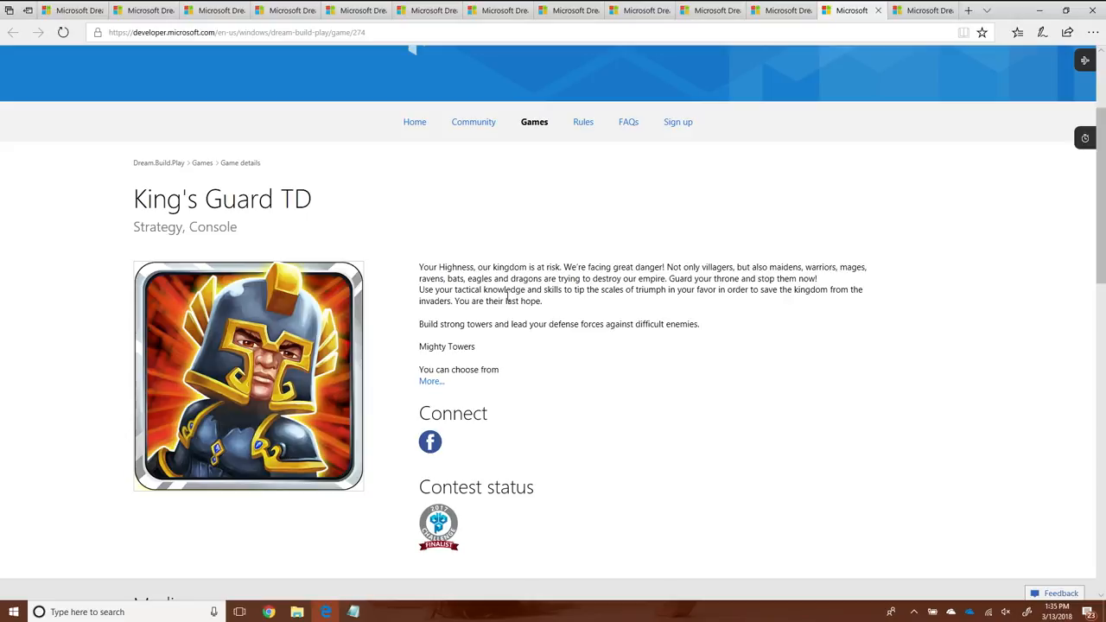
{"action": "mouse_move", "coordinate": [939, 181]}
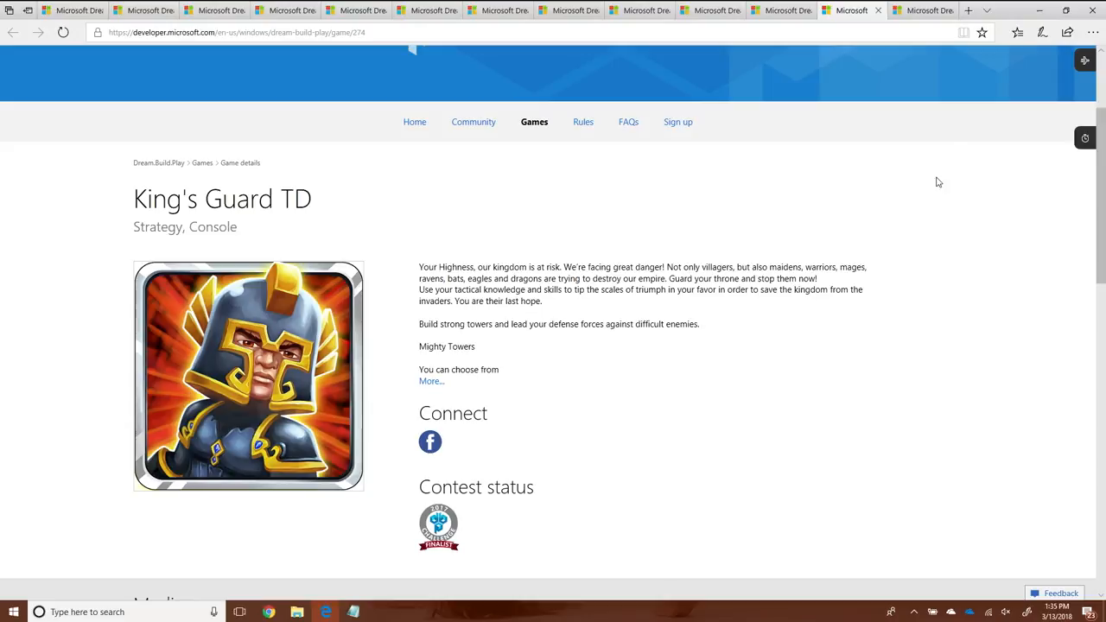
{"action": "mouse_move", "coordinate": [923, 11]}
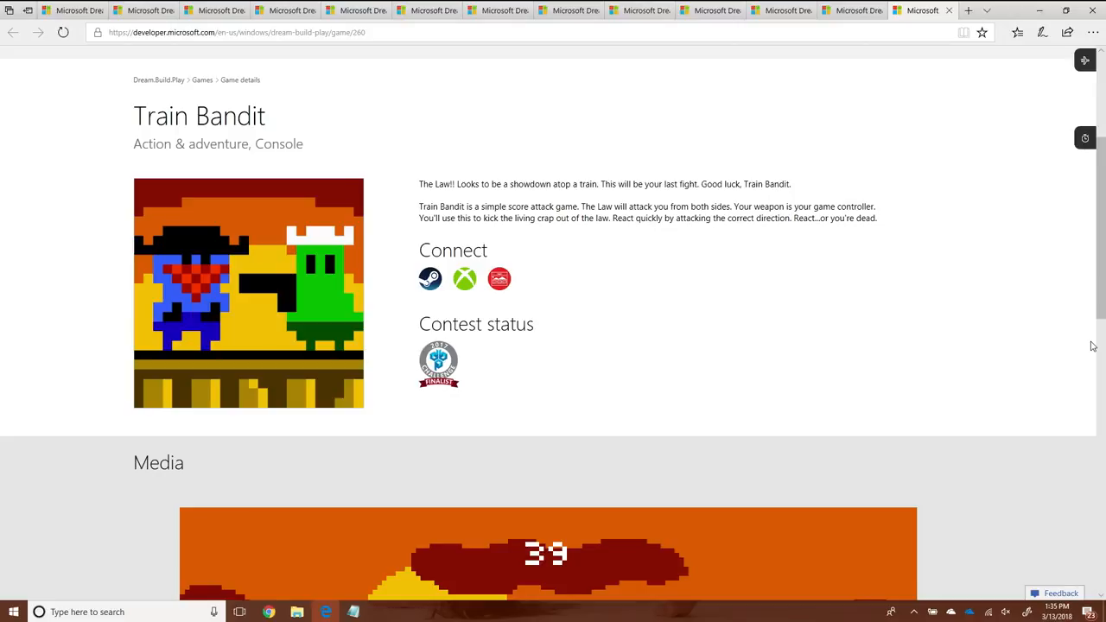
Scroll down the Train Bandit page through its details to the media screenshots.
{"action": "scroll", "scroll_direction": "down", "scroll_amount": 3}
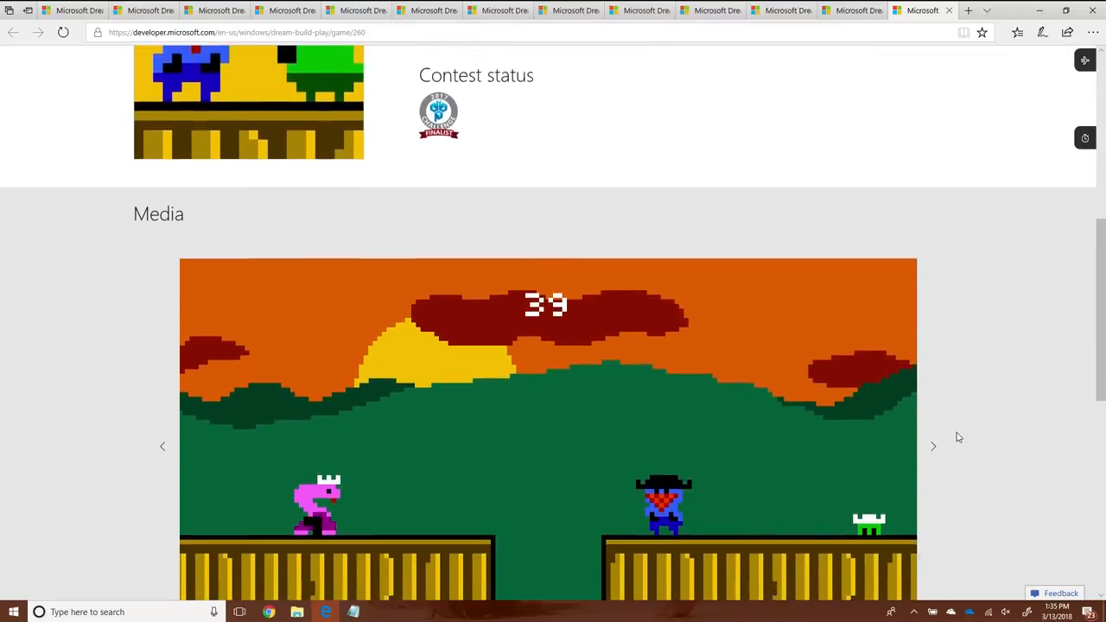
{"action": "scroll", "scroll_direction": "down", "scroll_amount": 3}
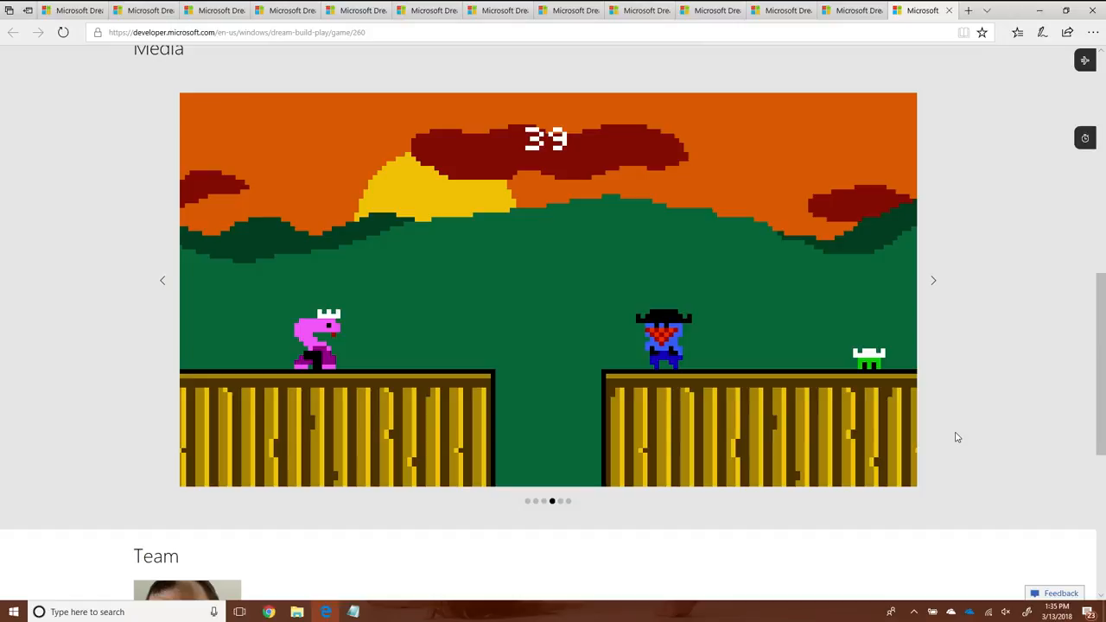
{"action": "mouse_move", "coordinate": [584, 145]}
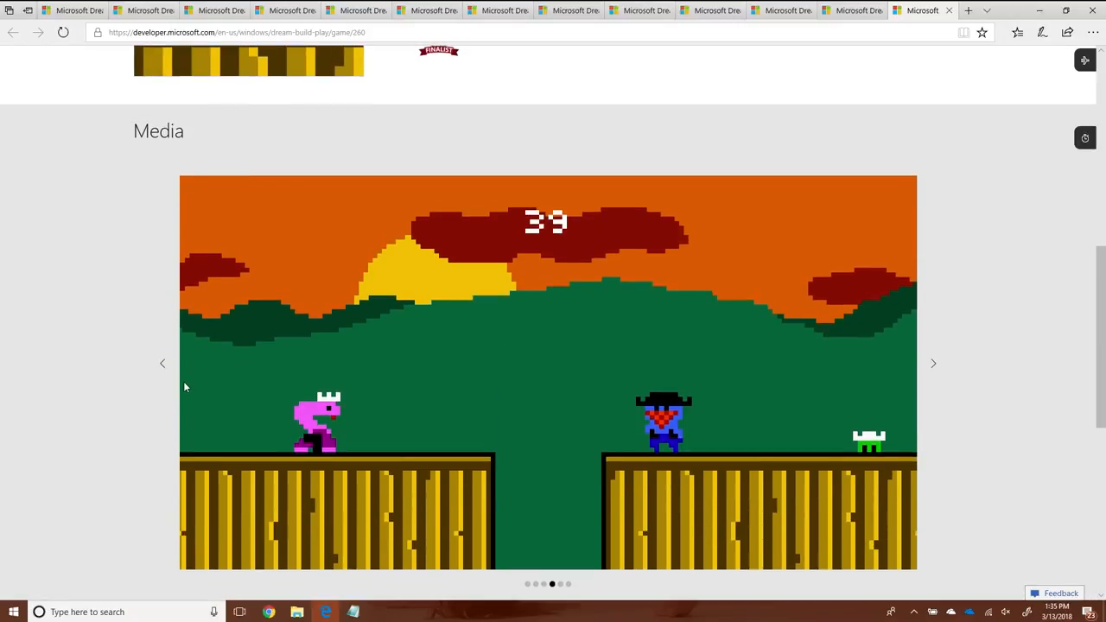
Return to the 2017 Challenge finalists overview page and scroll to its top.
{"action": "left_click", "coordinate": [163, 363]}
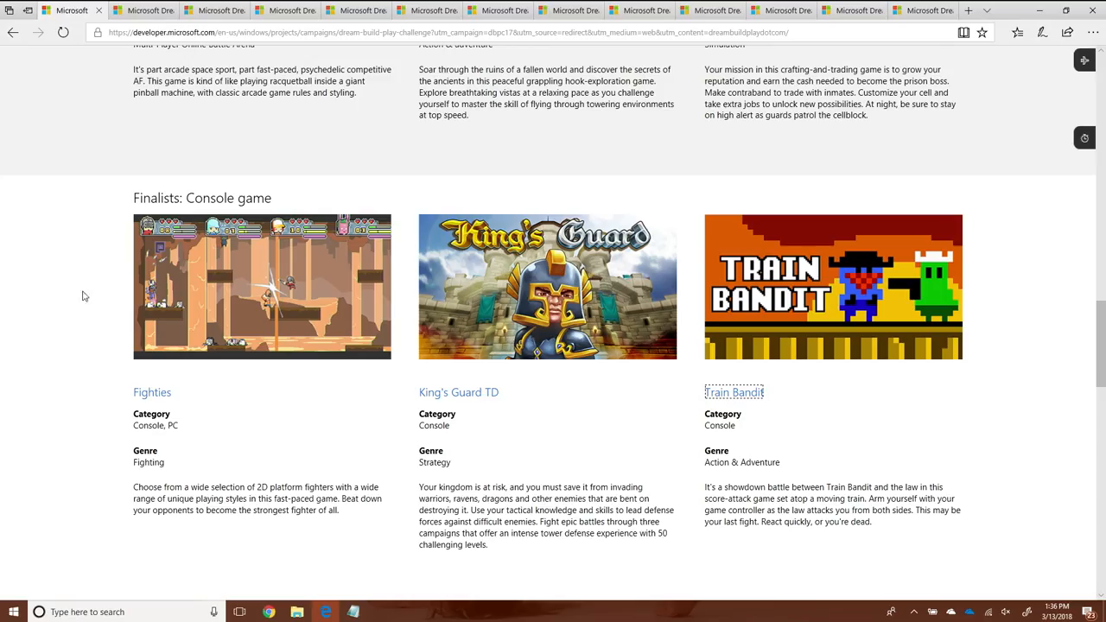
{"action": "scroll", "scroll_direction": "up", "scroll_amount": 3}
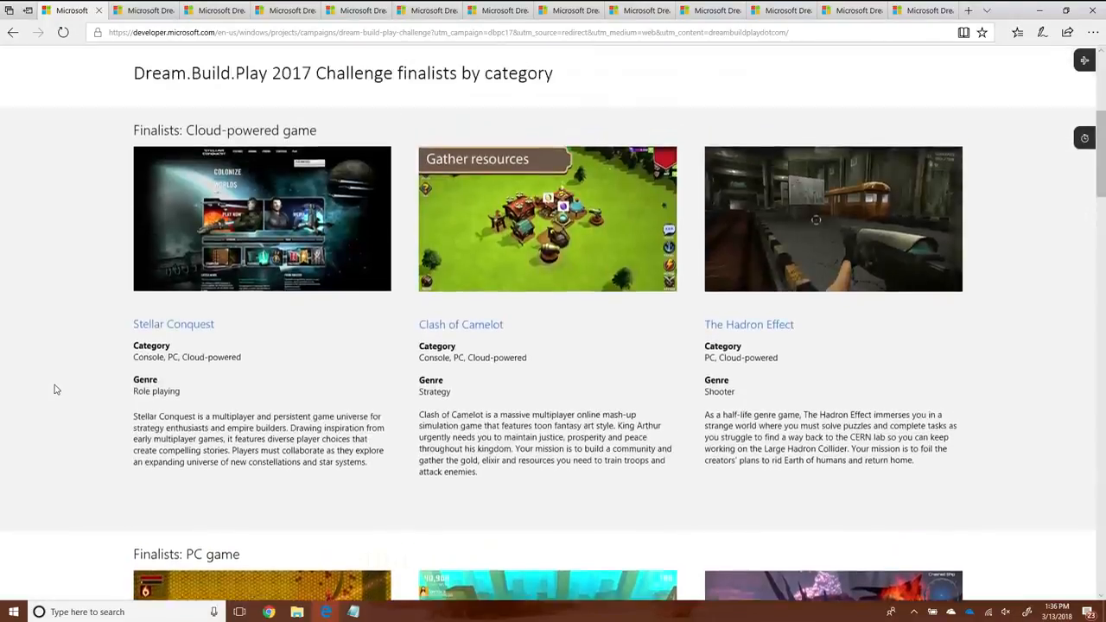
{"action": "scroll", "scroll_direction": "up", "scroll_amount": 3}
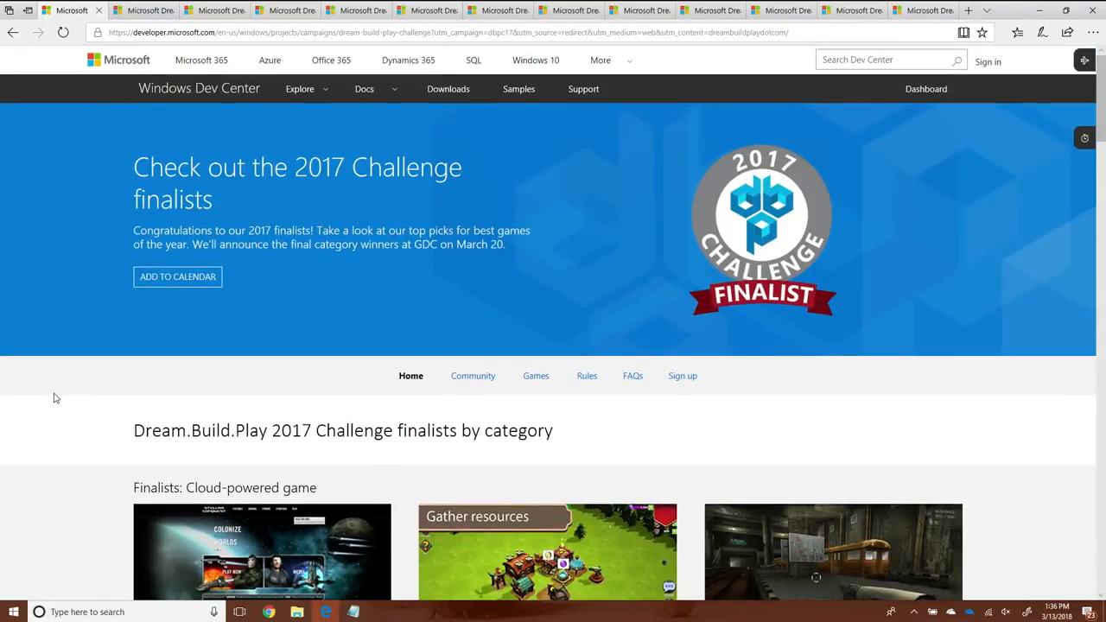